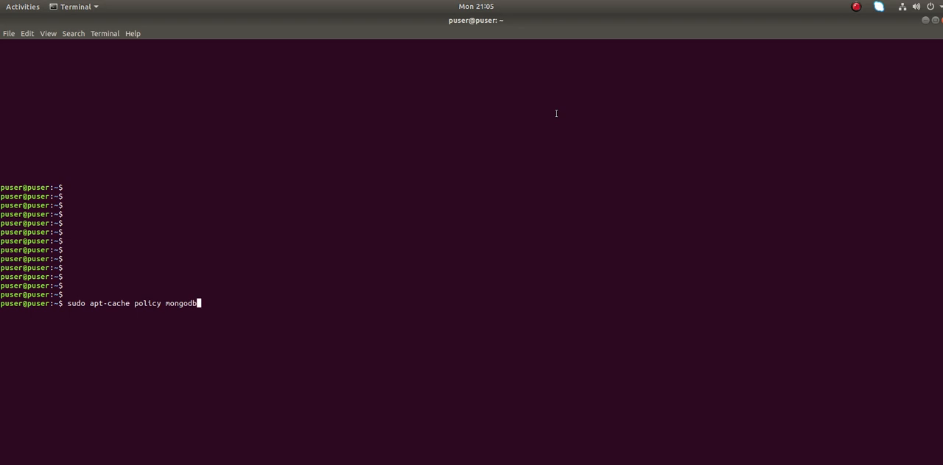
pyautogui.moveTo(114, 313)
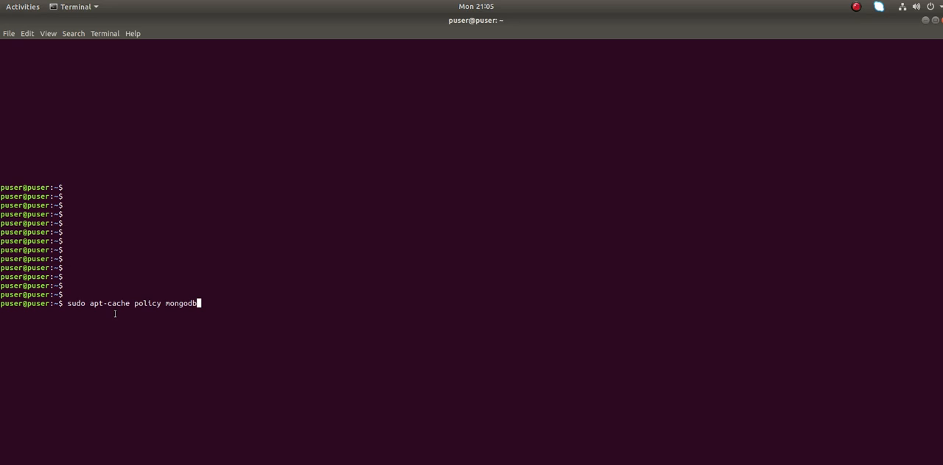
# Step: Submit the sudo apt-cache policy mongodb query to check the available version
pyautogui.press('Return')
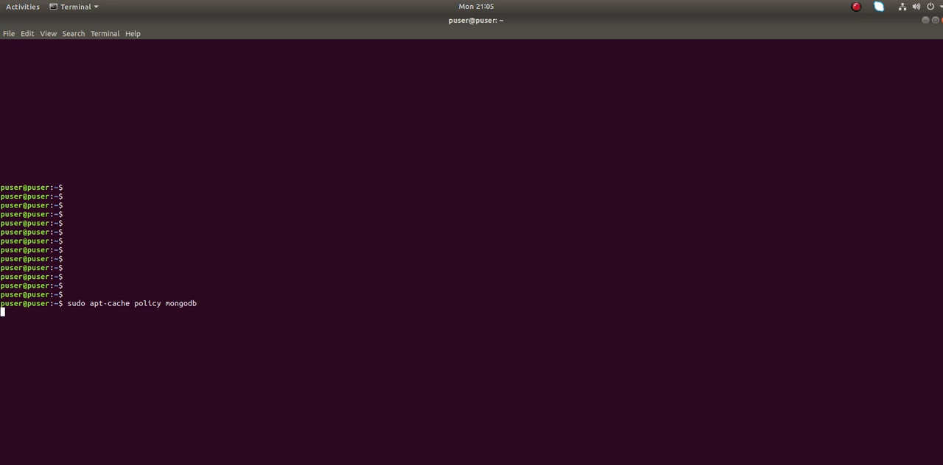
# Step: Add a blank prompt line below the policy output showing candidate 1:3.6.3-0ubuntu1.1
pyautogui.press('Return')
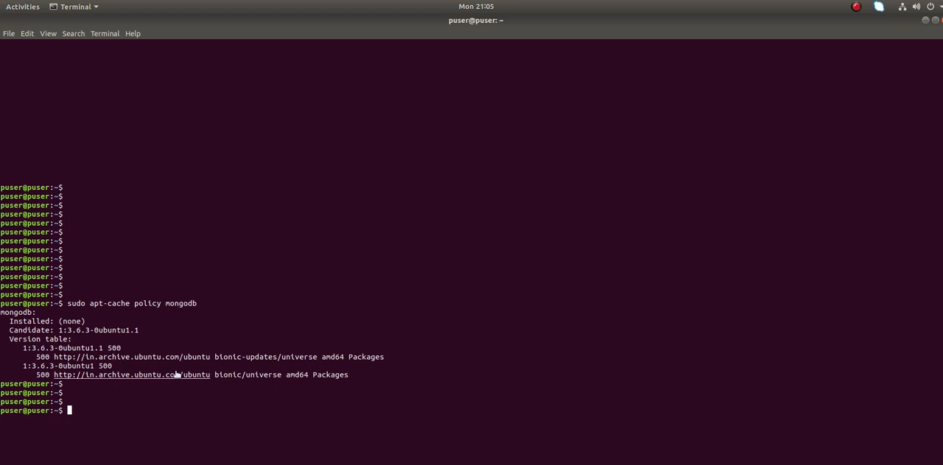
pyautogui.moveTo(315, 355)
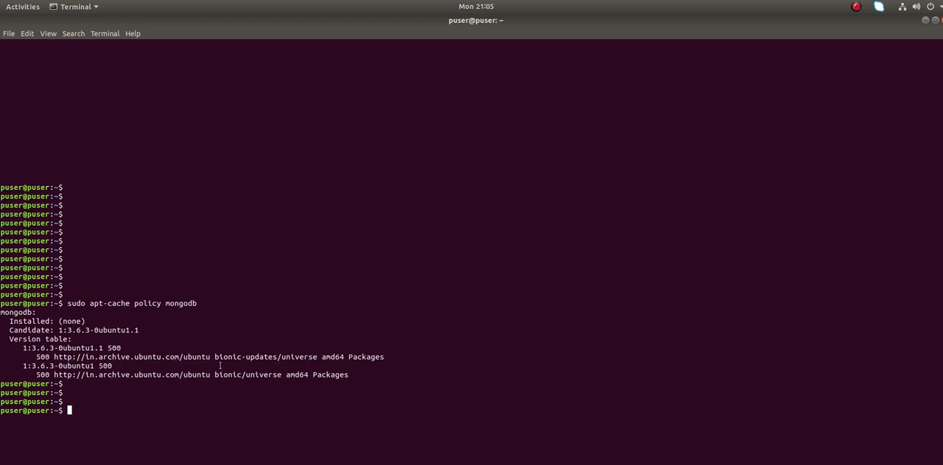
pyautogui.moveTo(322, 349)
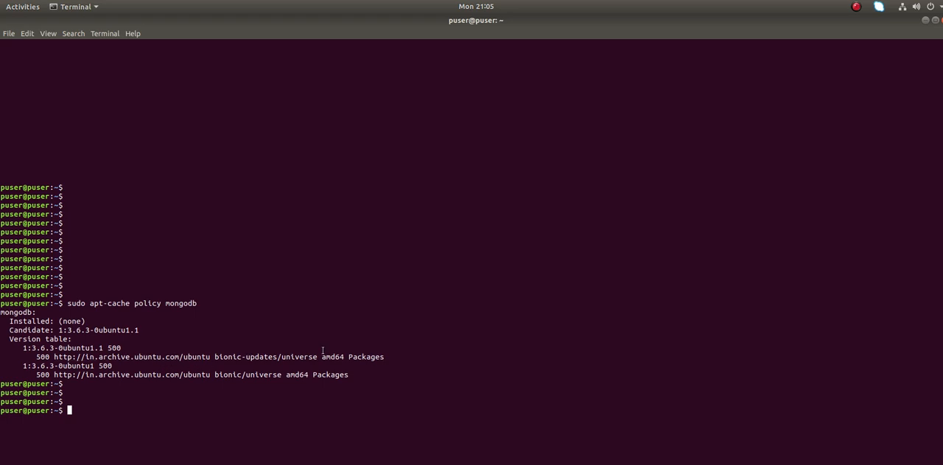
# Step: Run sudo apt update to refresh the package lists
pyautogui.write('su')
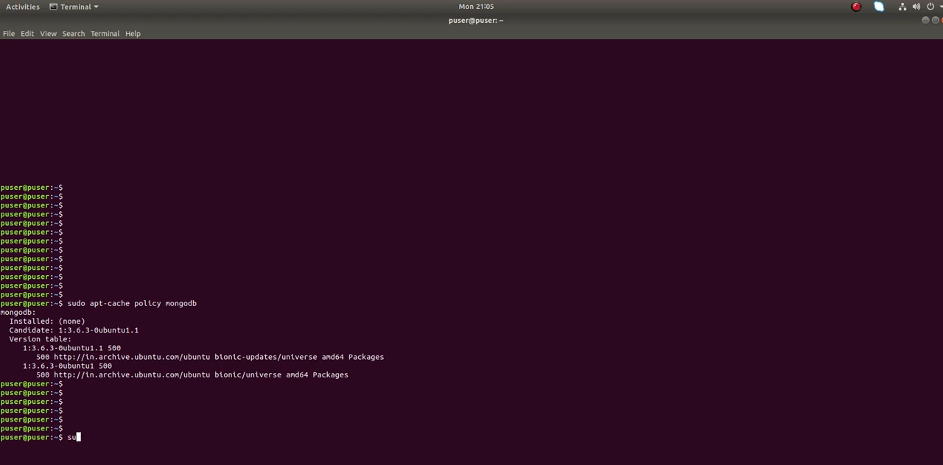
pyautogui.write('do')
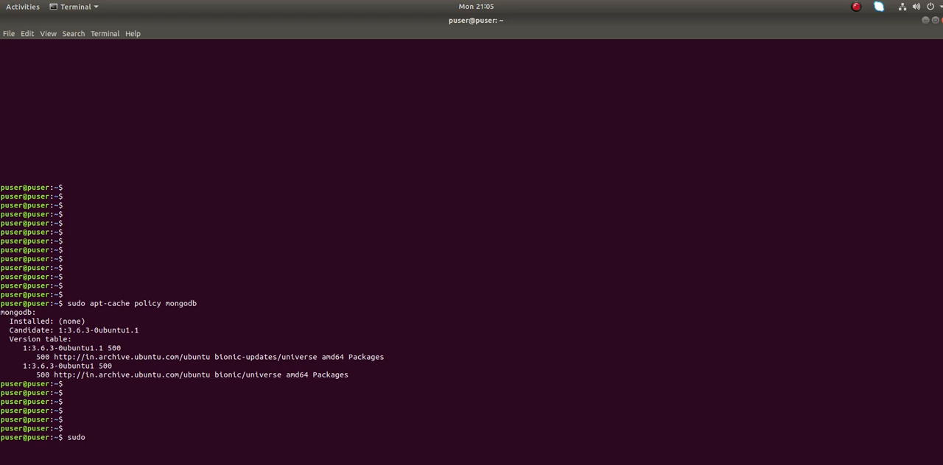
pyautogui.write('ap')
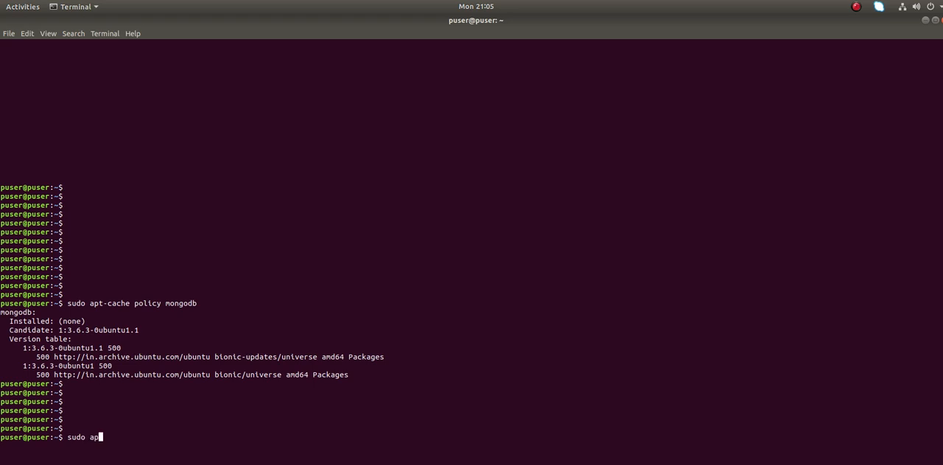
pyautogui.write('t update')
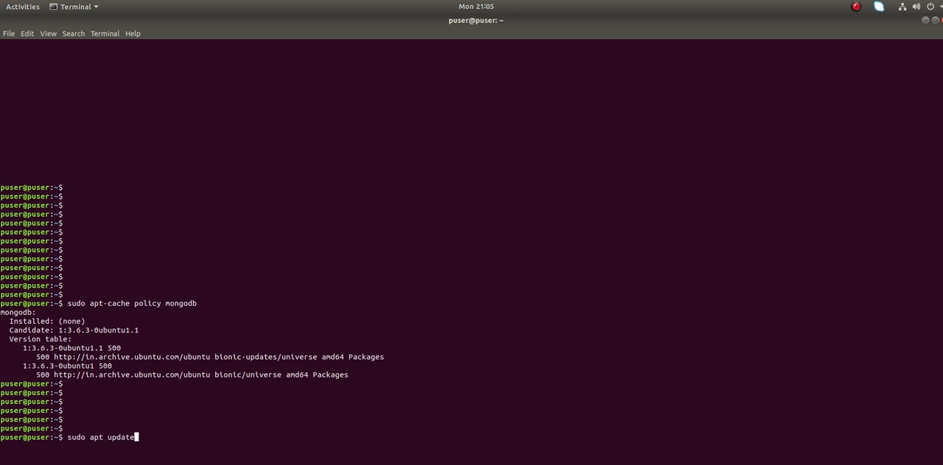
pyautogui.press('Return')
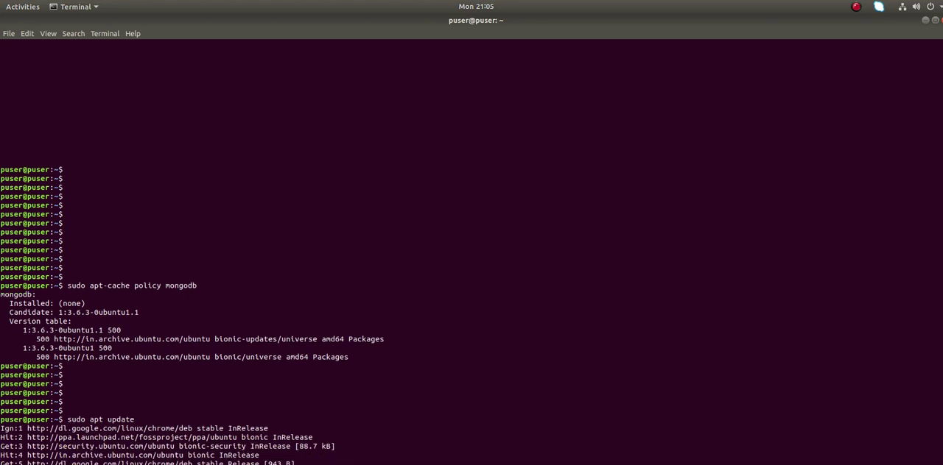
# Step: Scroll through the update output, which reports 86 upgradable packages
pyautogui.scroll(-3)
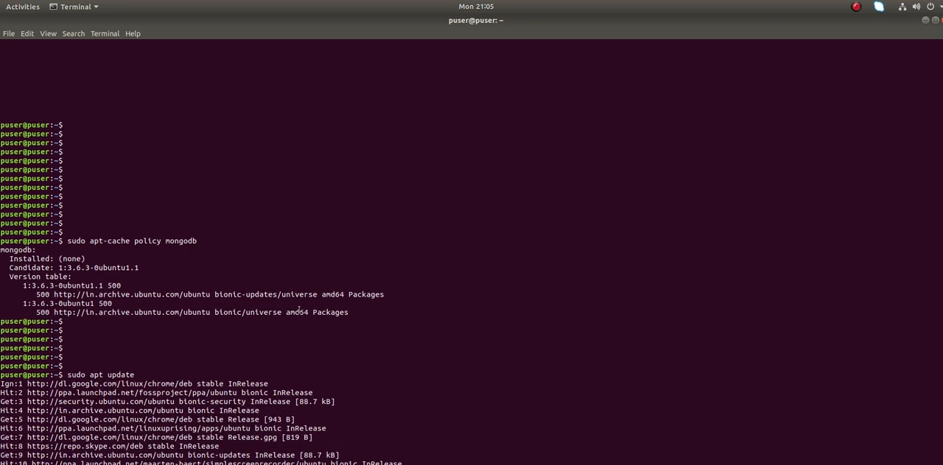
pyautogui.scroll(-3)
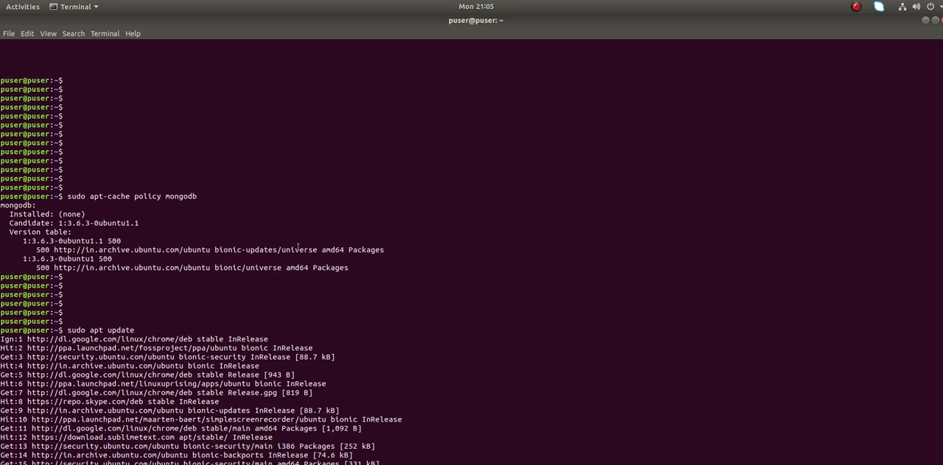
pyautogui.scroll(-3)
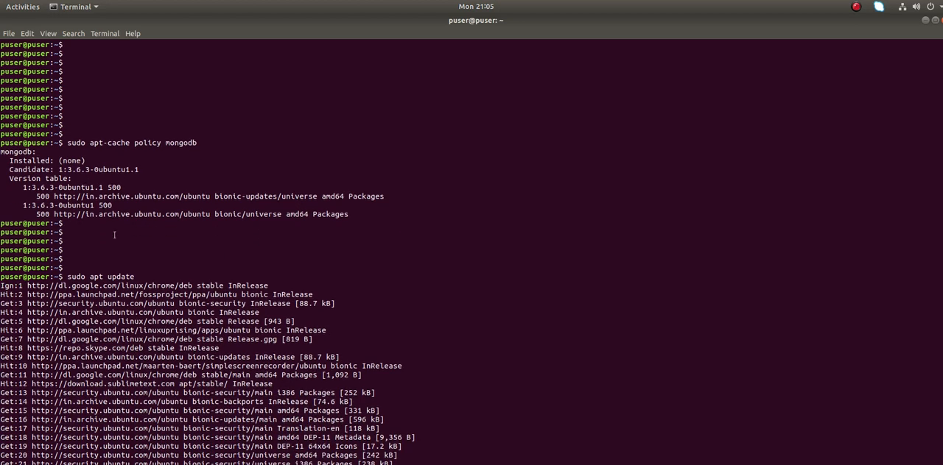
pyautogui.scroll(-3)
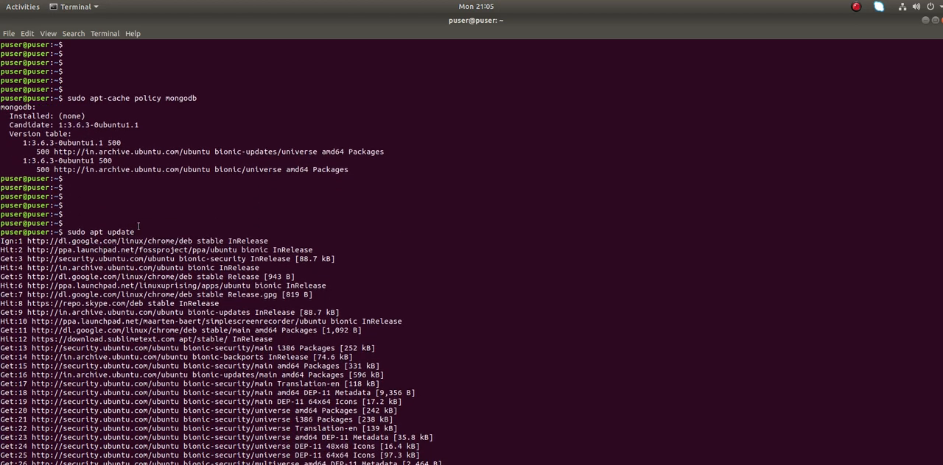
pyautogui.scroll(-3)
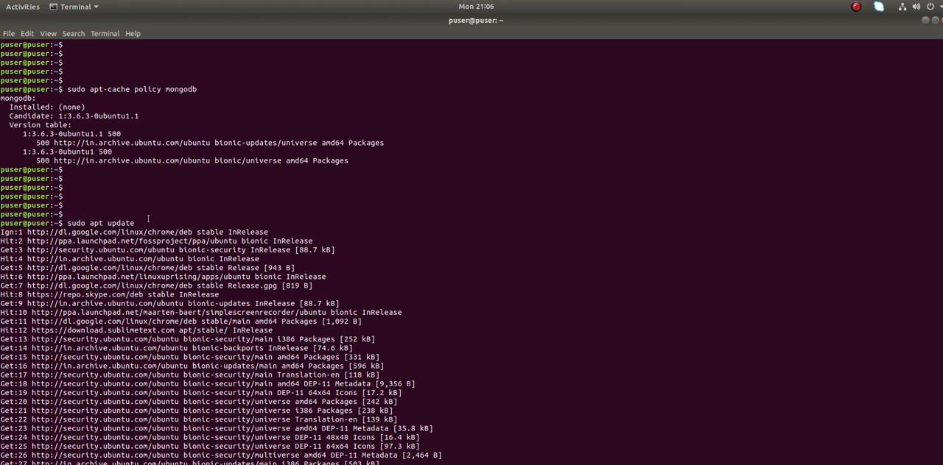
pyautogui.moveTo(452, 226)
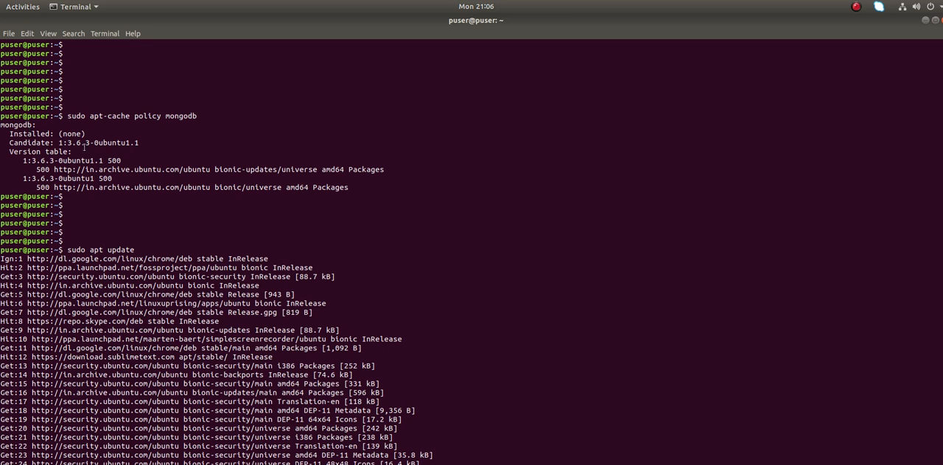
pyautogui.doubleClick(25, 133)
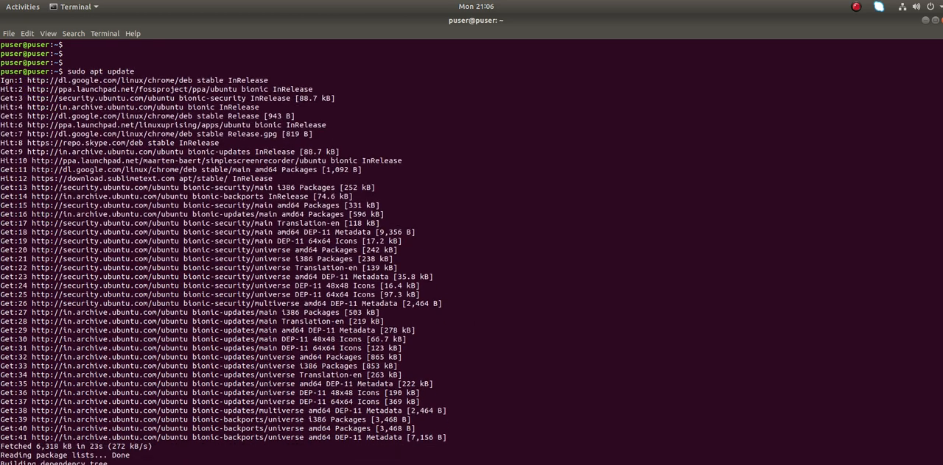
pyautogui.scroll(-3)
pyautogui.write('sudo apt install mongodb')
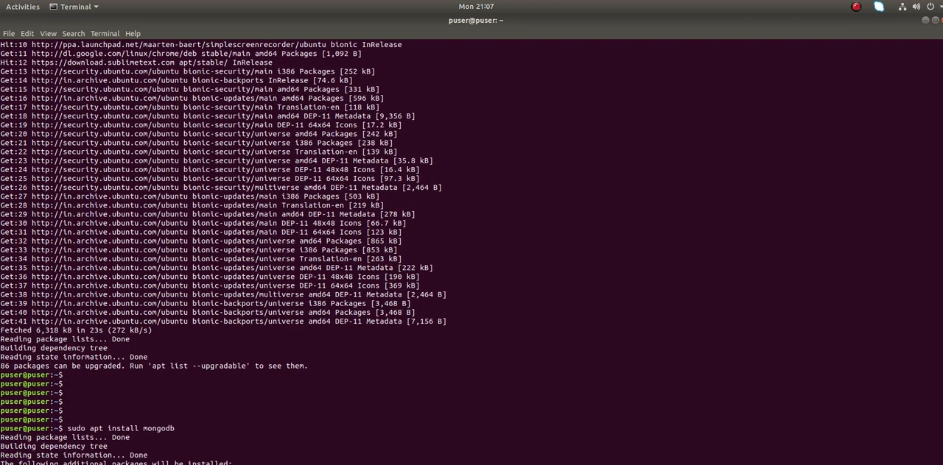
# Step: Follow the mongodb 3.6.3 install output as server, clients and tools packages are set up
pyautogui.scroll(-3)
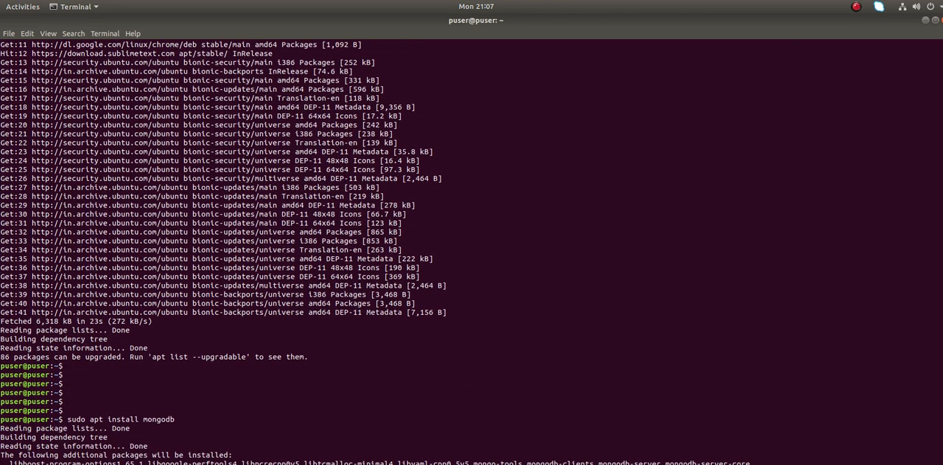
pyautogui.scroll(-3)
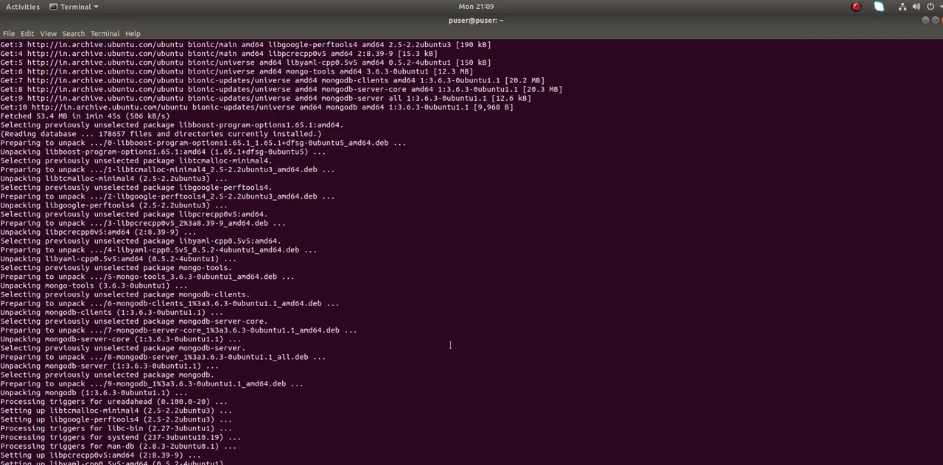
pyautogui.scroll(-3)
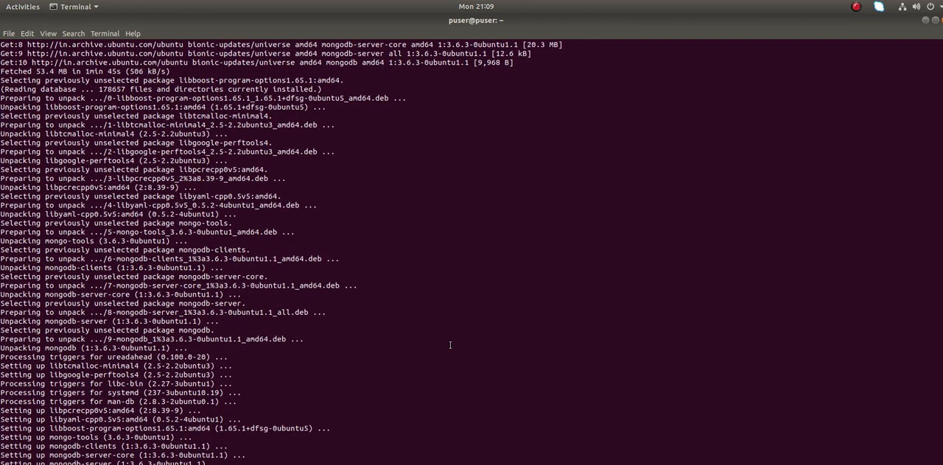
pyautogui.scroll(-3)
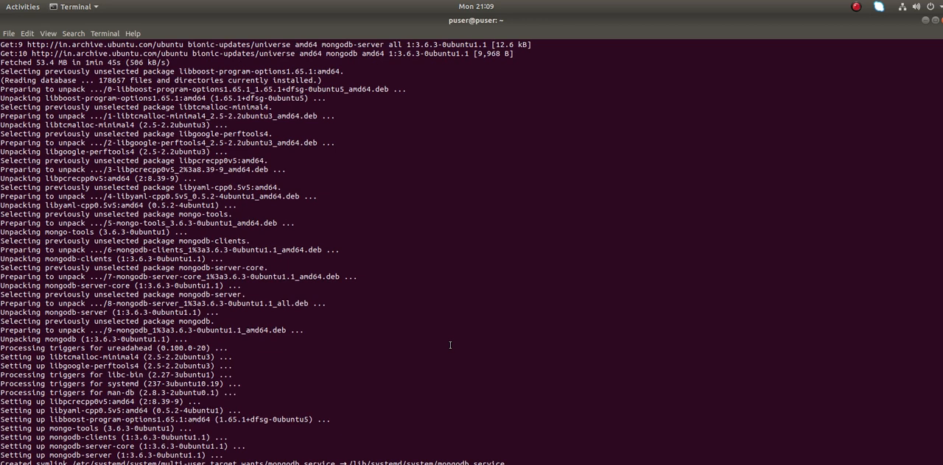
pyautogui.scroll(-3)
pyautogui.write('sudo systemctl status mongodb')
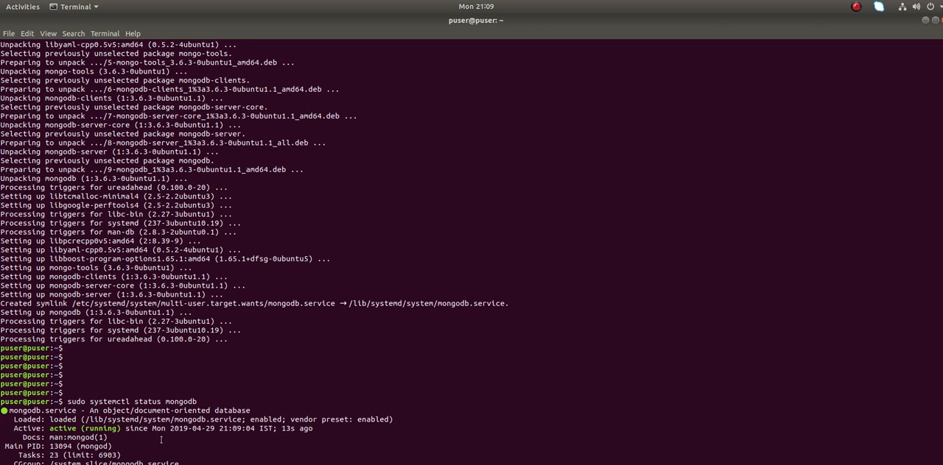
# Step: Scroll through the mongodb service status showing loaded, enabled and active (running)
pyautogui.scroll(-3)
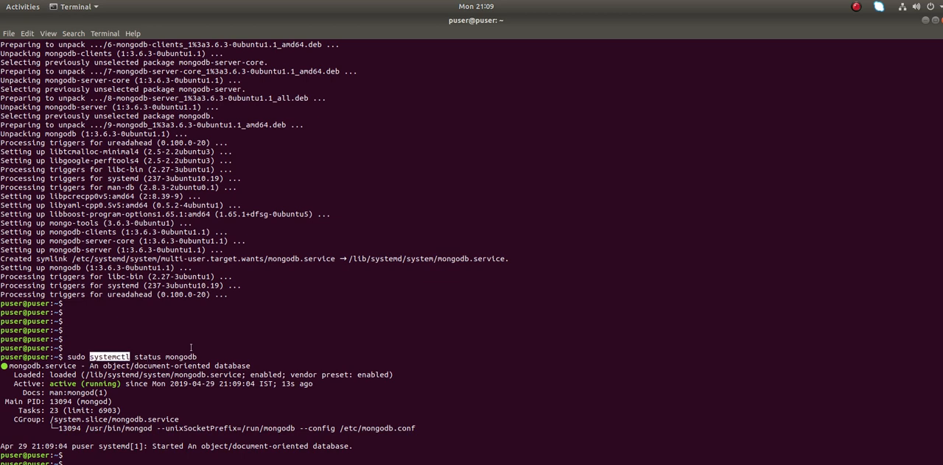
pyautogui.scroll(-3)
pyautogui.write('mongo')
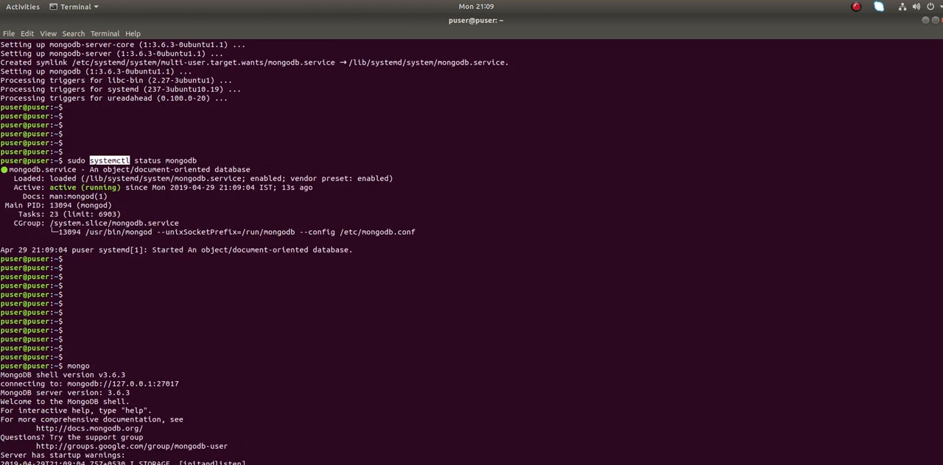
# Step: Scroll through the mongo shell startup warnings after connecting to 127.0.0.1:27017
pyautogui.scroll(-3)
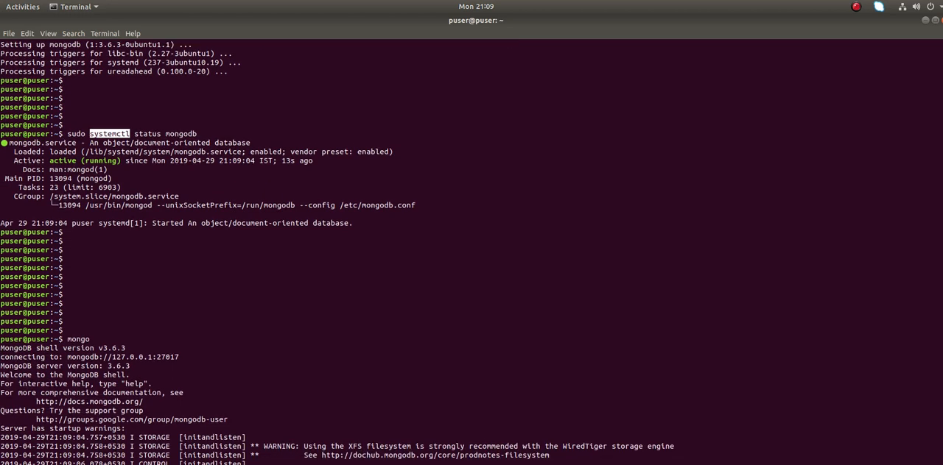
pyautogui.scroll(-3)
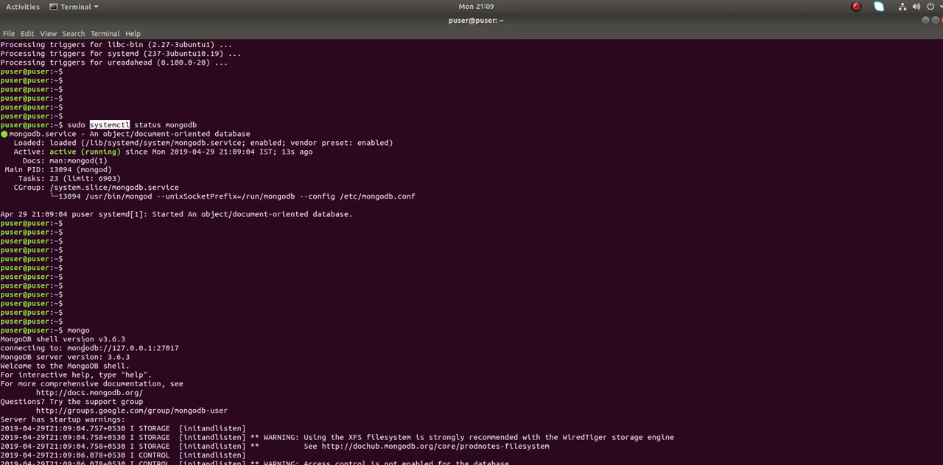
pyautogui.moveTo(294, 387)
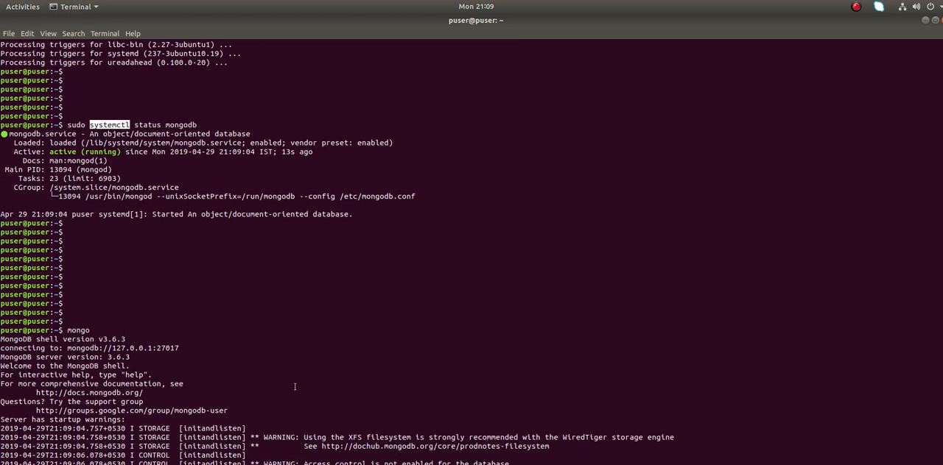
pyautogui.moveTo(475, 284)
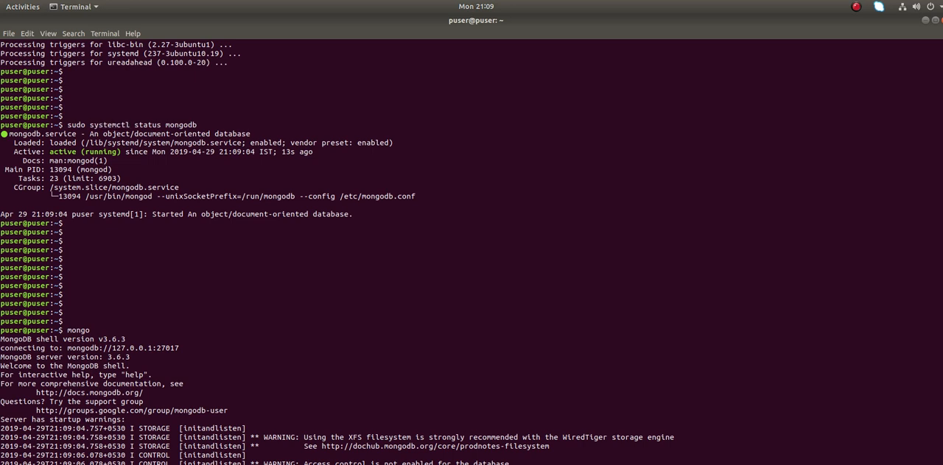
pyautogui.scroll(-3)
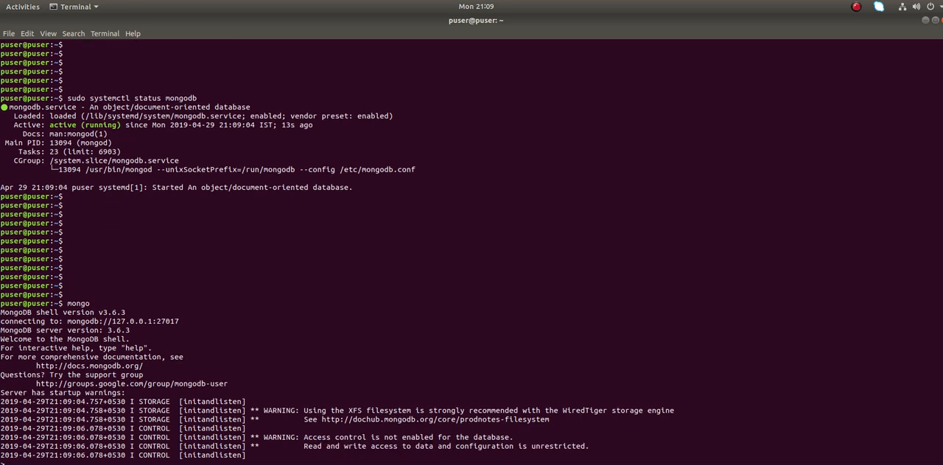